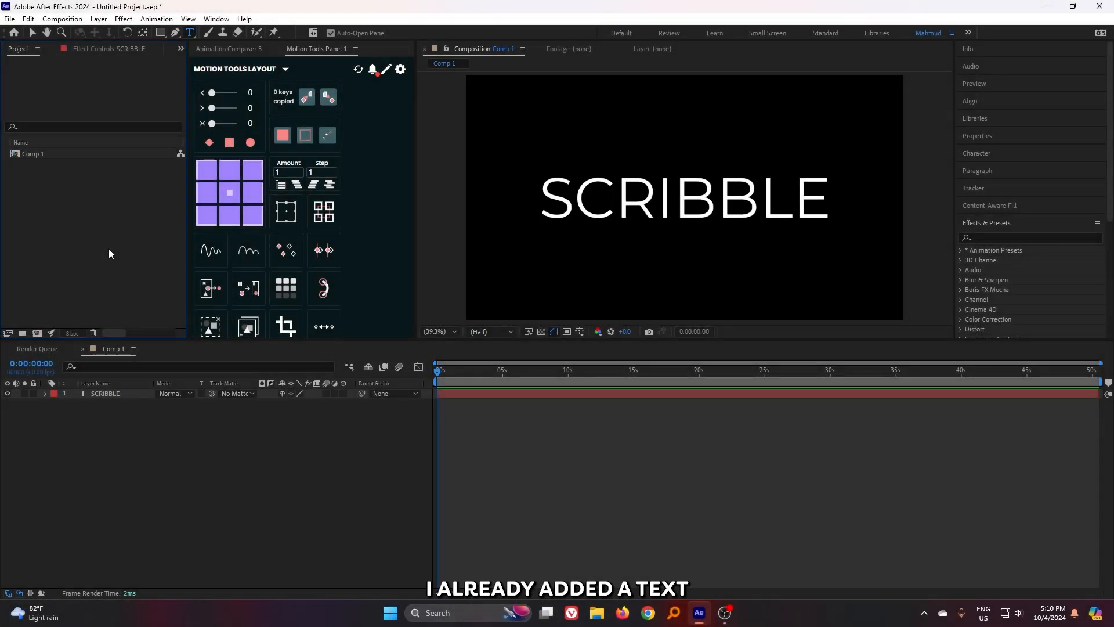
# - Apply Turbulent Displace (searched 'turb') to SCRIBBLE with Amount 5, Size 50, Complexity 10
pyautogui.click(105, 393)
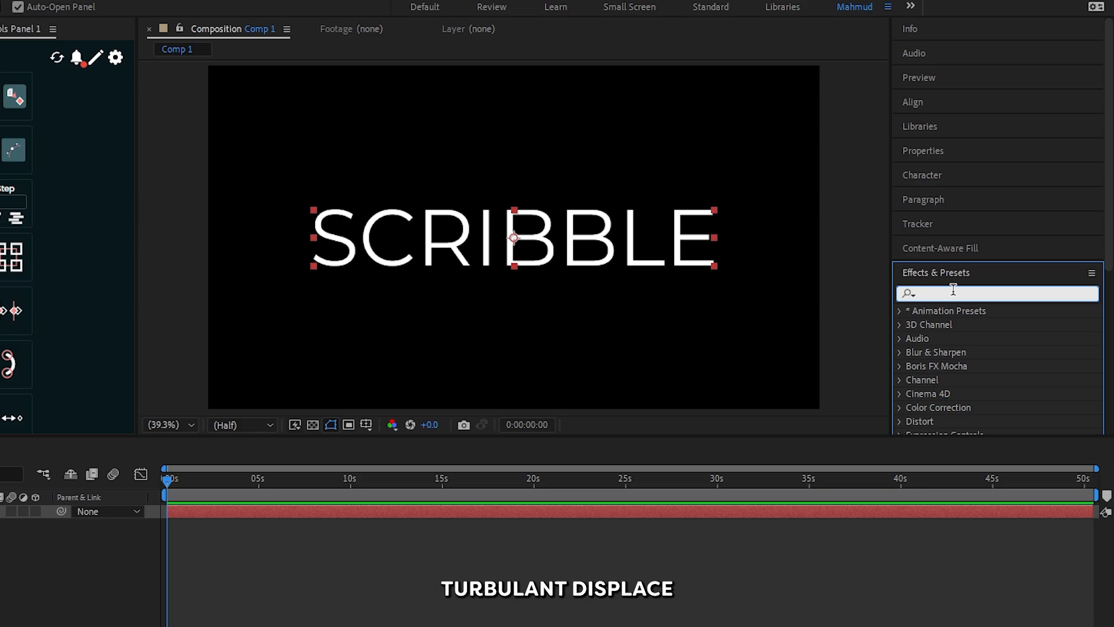
pyautogui.write('turb')
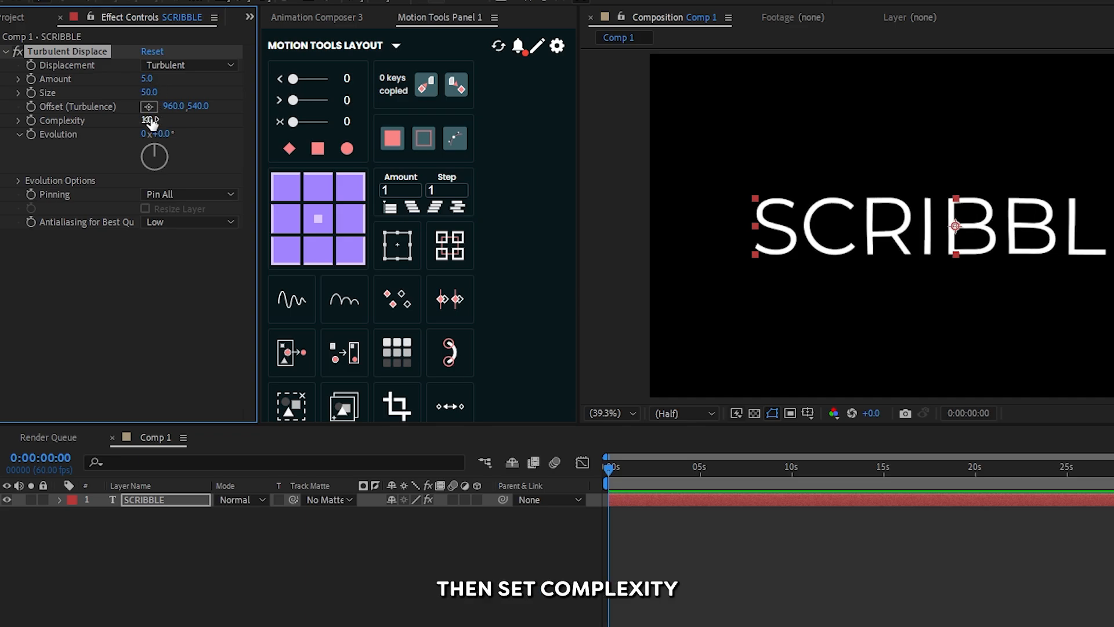
pyautogui.tripleClick(150, 120)
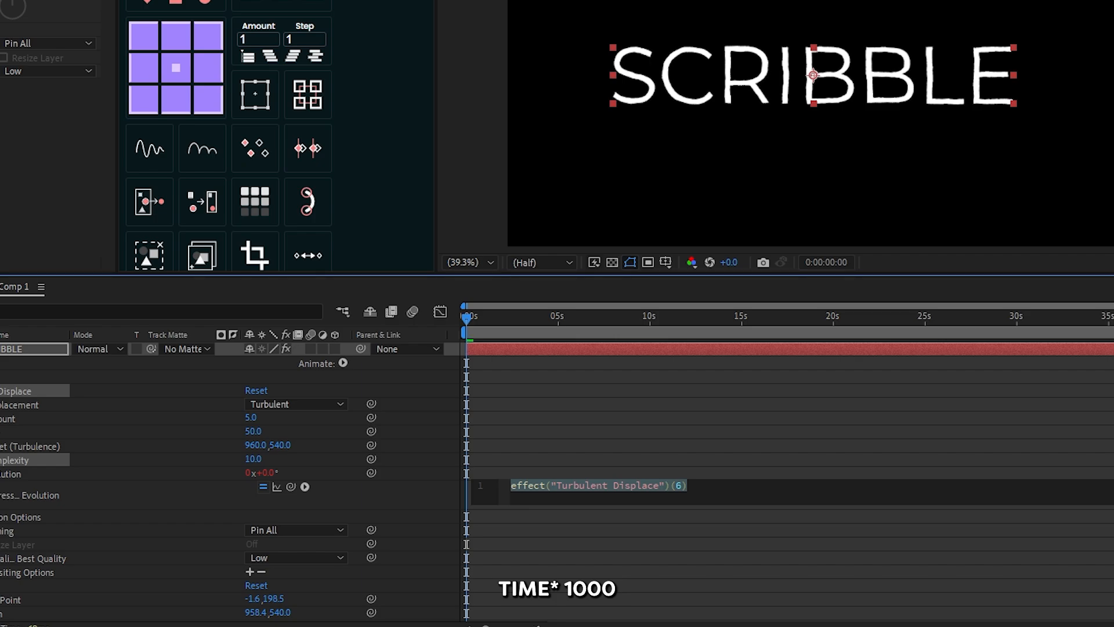
# - Drive Turbulent Displace Evolution with the expression time*1000
pyautogui.write('time*1000')
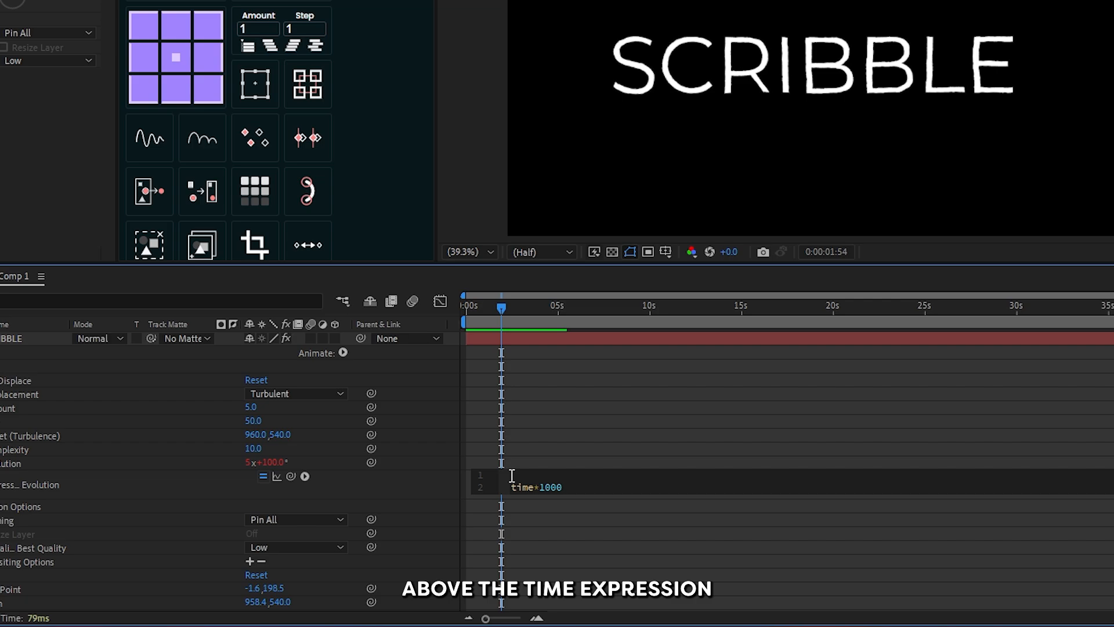
# - Add posterizeTime(6); above time*1000 in the Evolution expression
pyautogui.write('posterizeTime(')
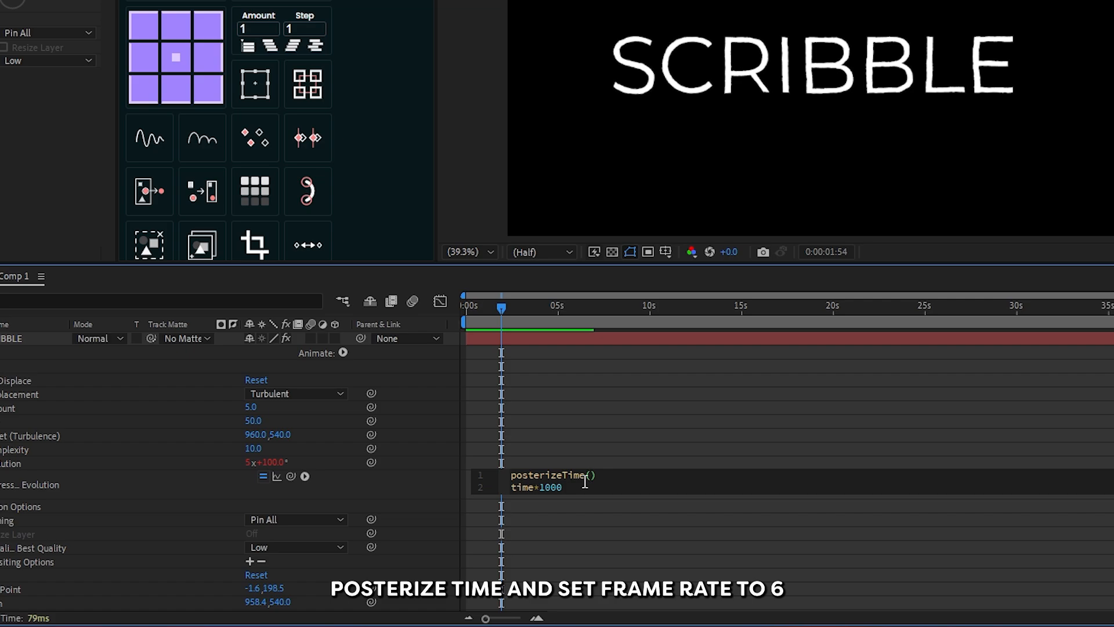
pyautogui.write('6')
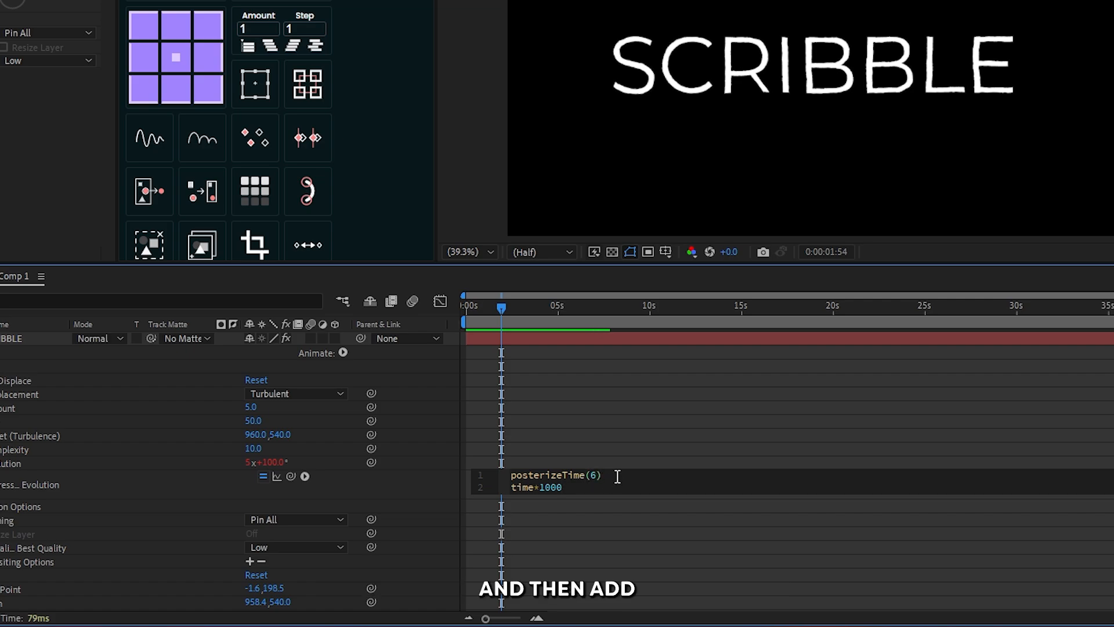
pyautogui.write(';')
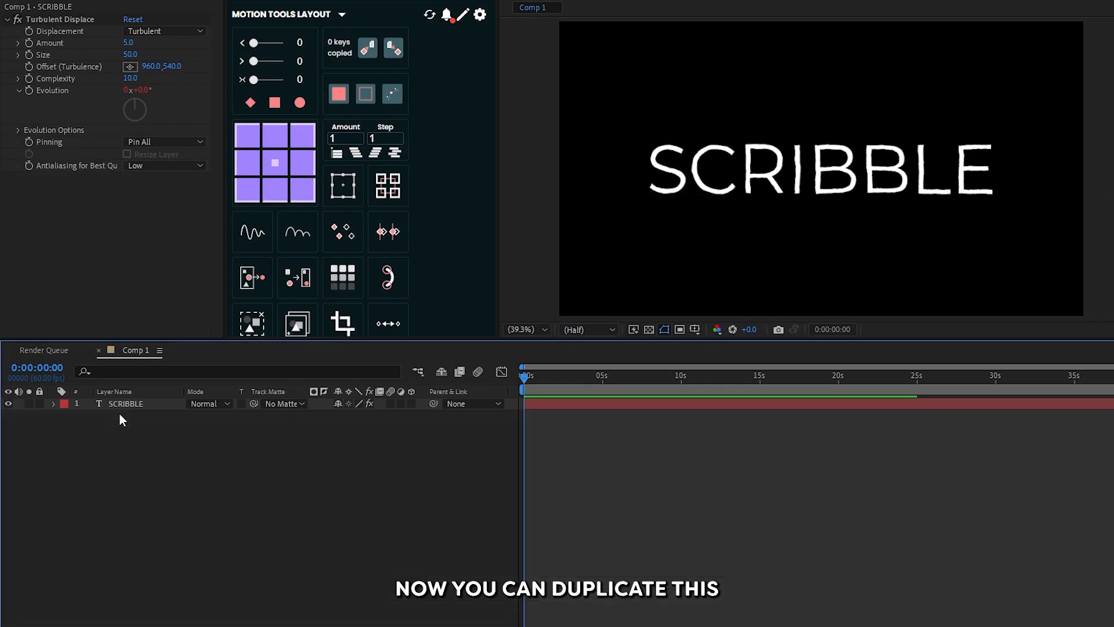
# - Duplicate the SCRIBBLE layer with Ctrl+D and select the new SCRIBBLE 2 layer
pyautogui.press('ctrl+d')
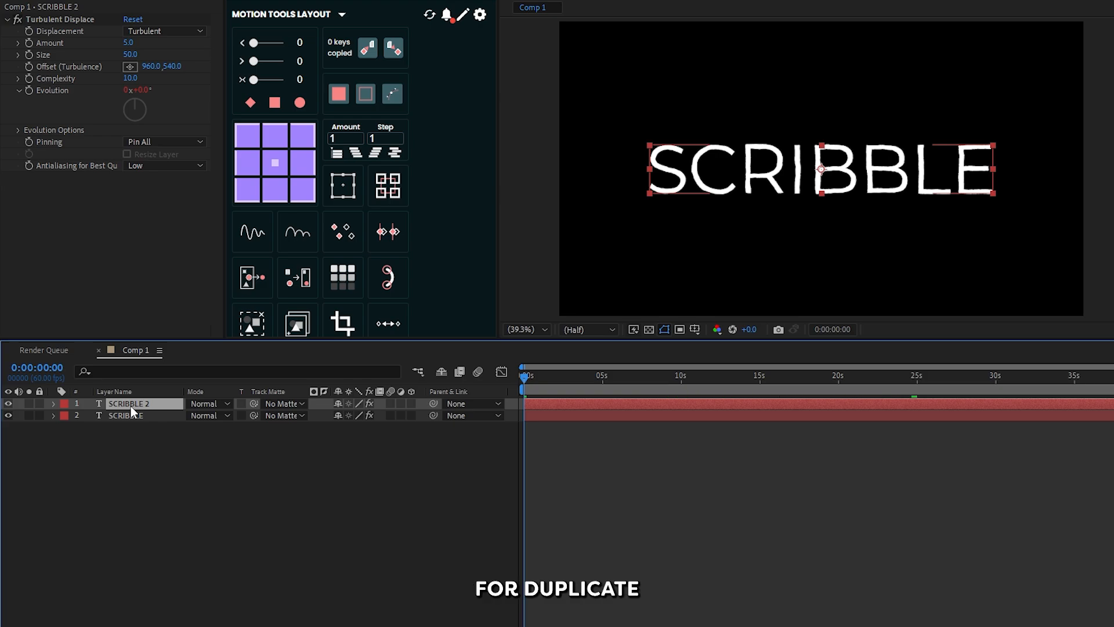
pyautogui.click(53, 403)
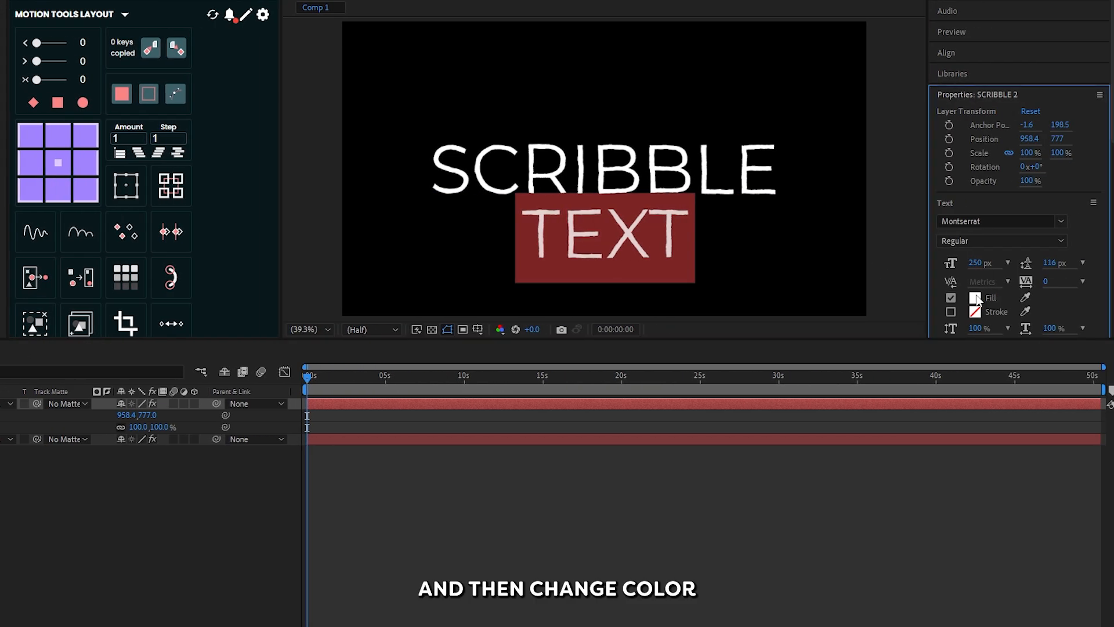
# - Make the duplicate yellow TEXT at 56% scale and reposition both layers
pyautogui.click(976, 297)
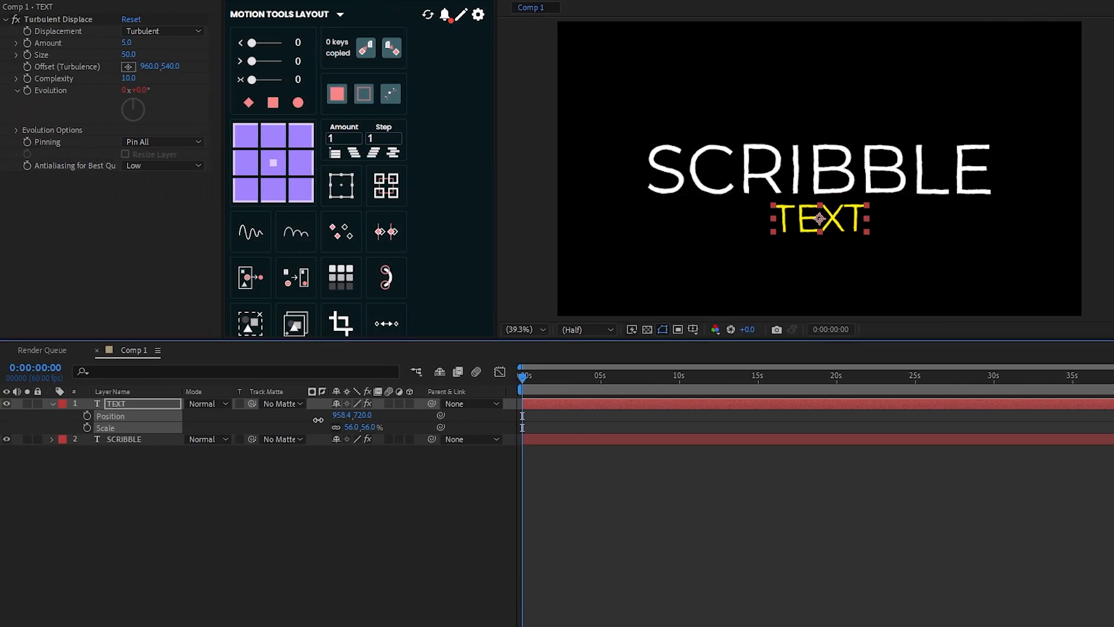
pyautogui.click(123, 439)
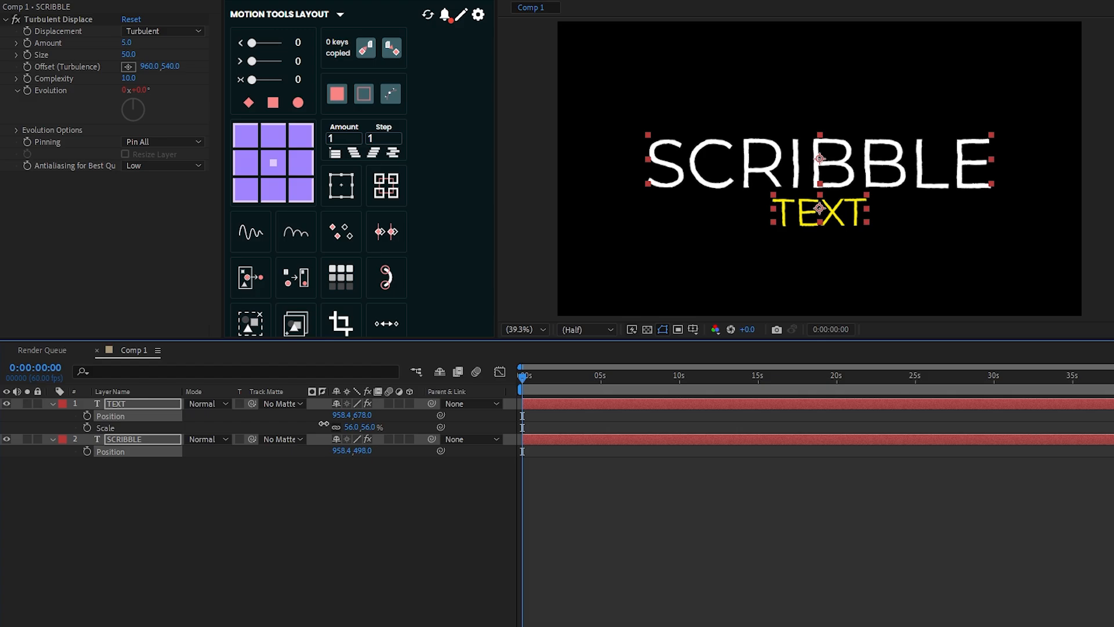